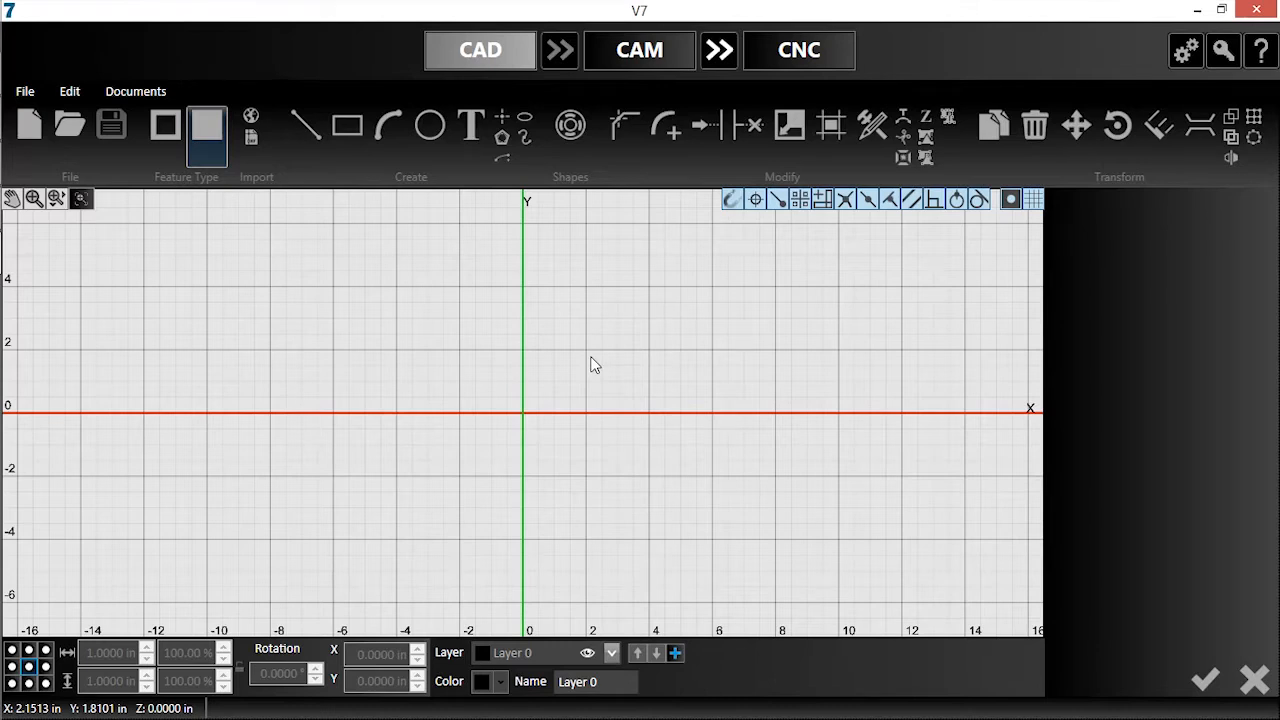
{"action": "mouse_move", "coordinate": [856, 272]}
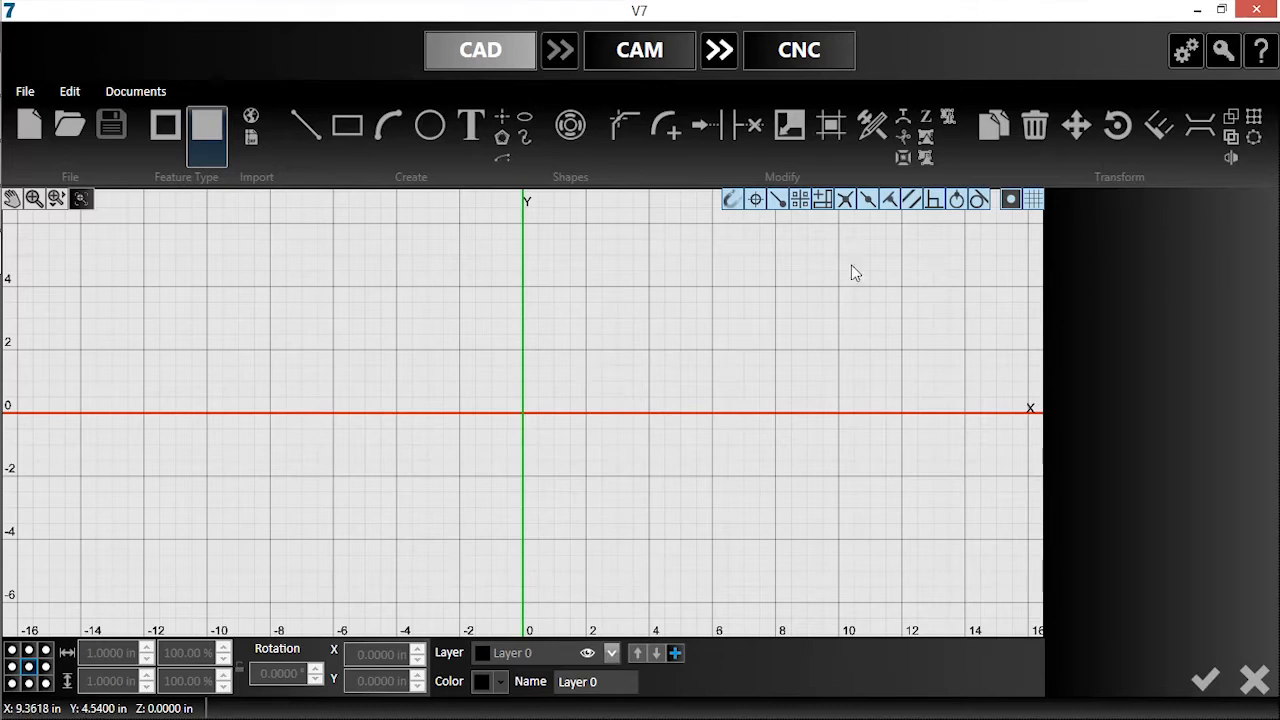
{"action": "mouse_move", "coordinate": [684, 326]}
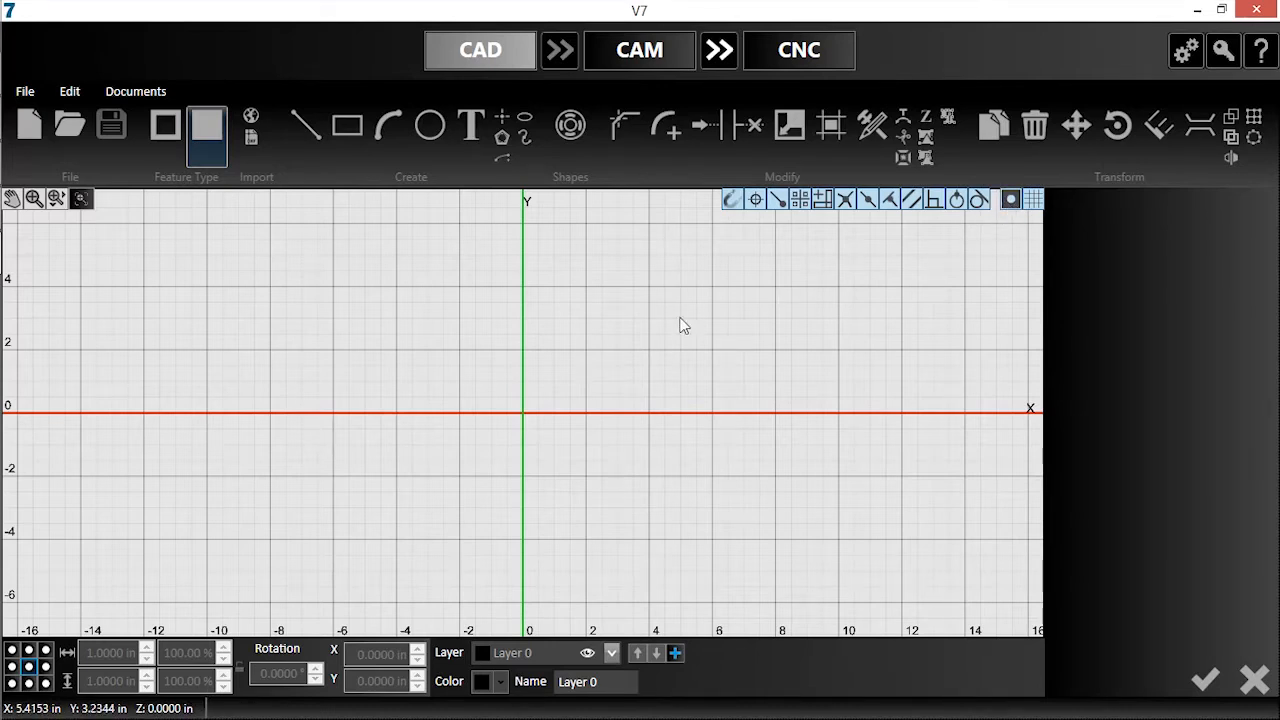
{"action": "mouse_move", "coordinate": [608, 362]}
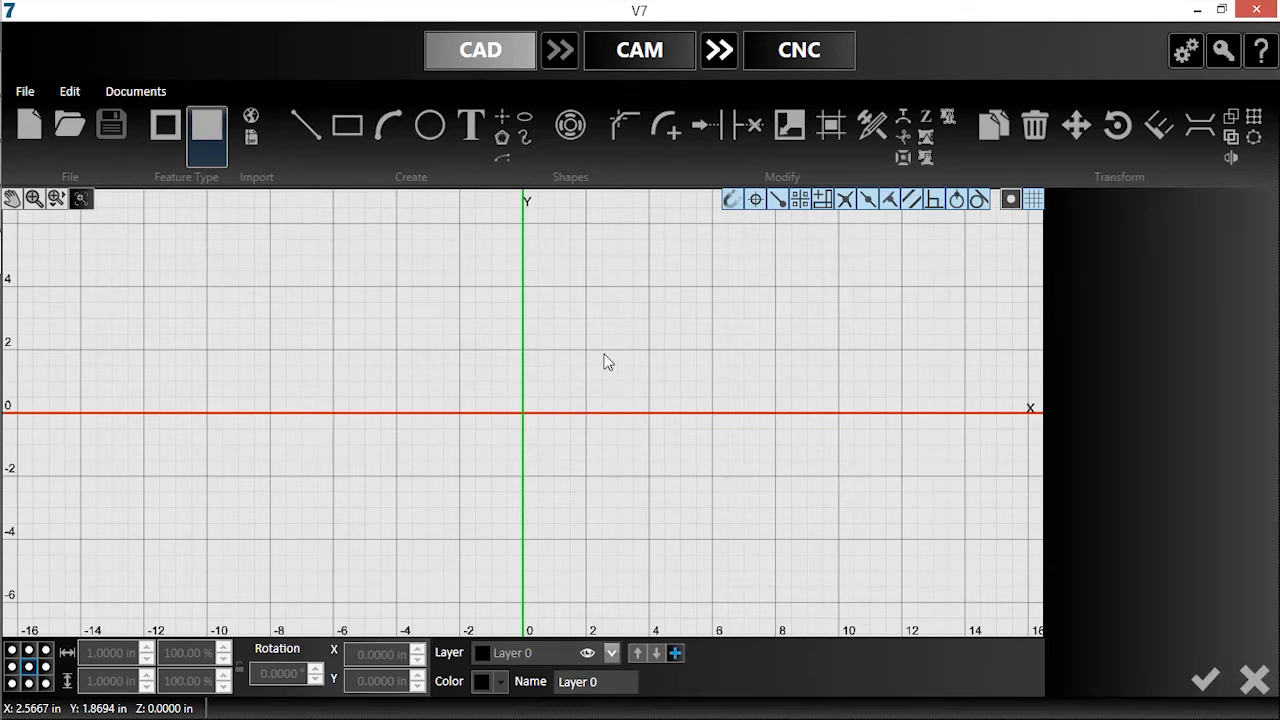
{"action": "mouse_move", "coordinate": [610, 362]}
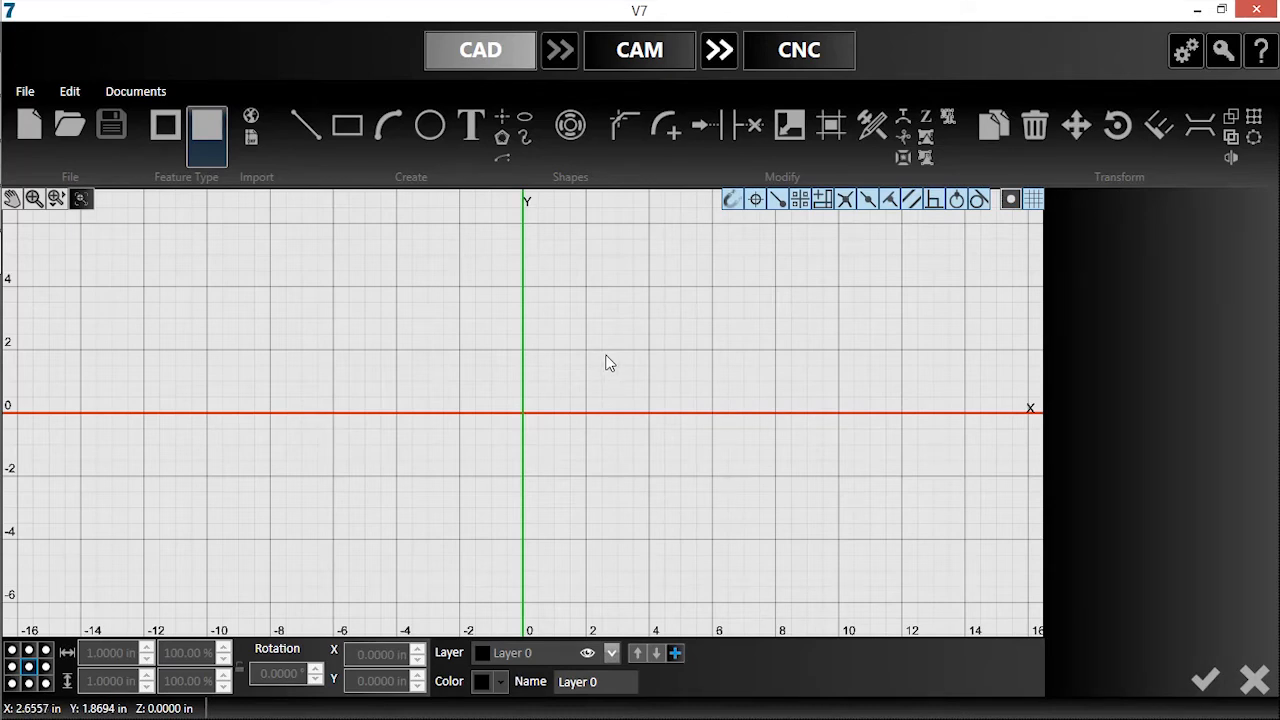
{"action": "mouse_move", "coordinate": [256, 238]}
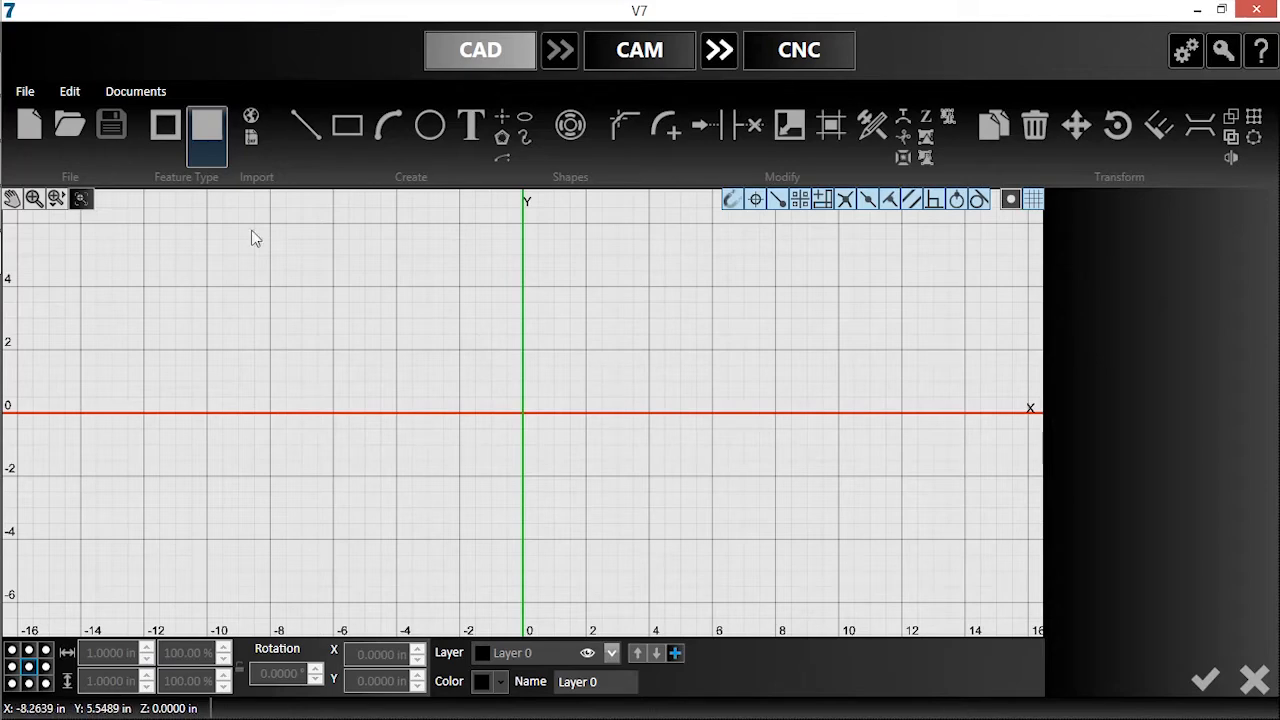
Step: Open the Milling and Simulation Demo.cadcam bracket drawing
{"action": "left_click", "coordinate": [68, 124]}
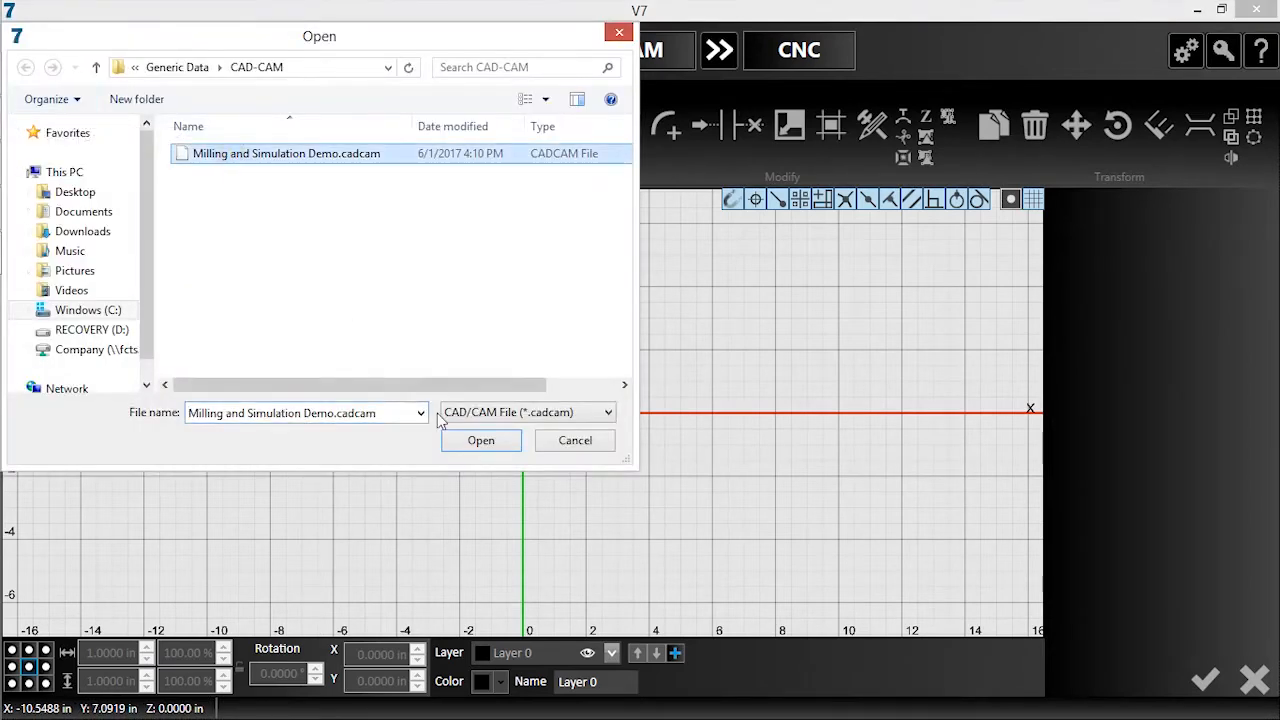
{"action": "left_click", "coordinate": [480, 440]}
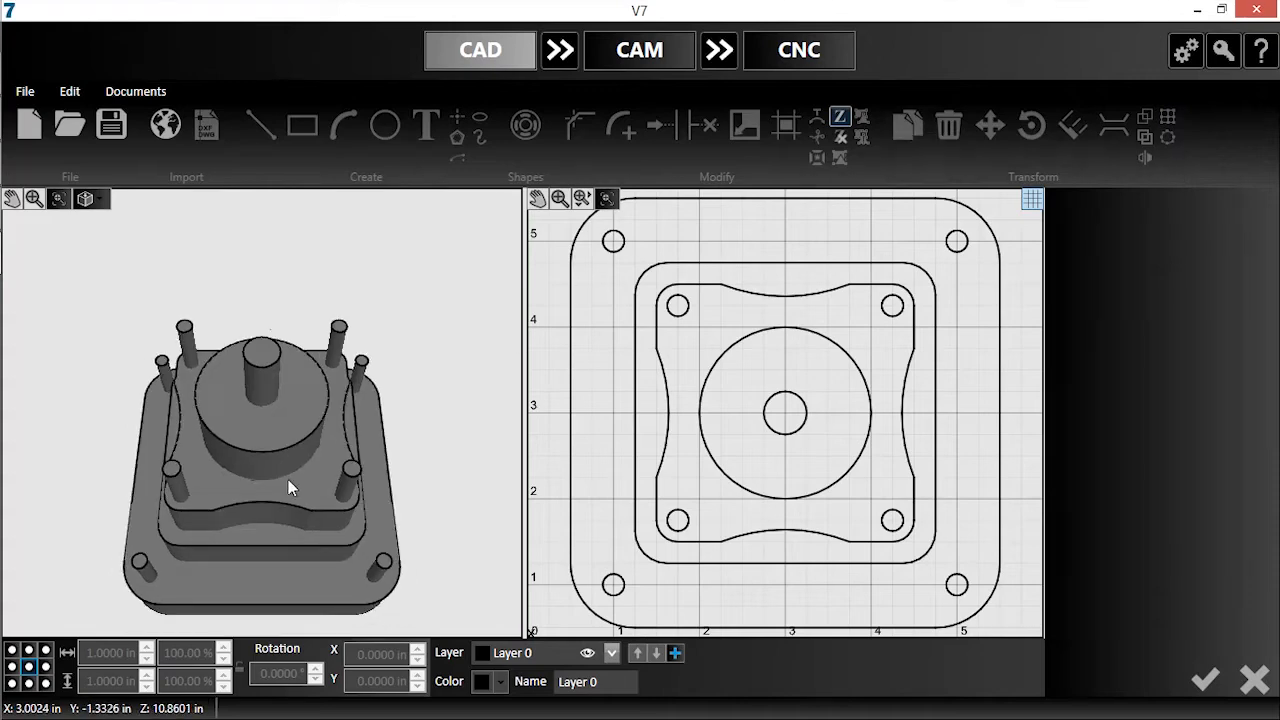
{"action": "left_click_drag", "start_coordinate": [290, 488], "coordinate": [210, 520]}
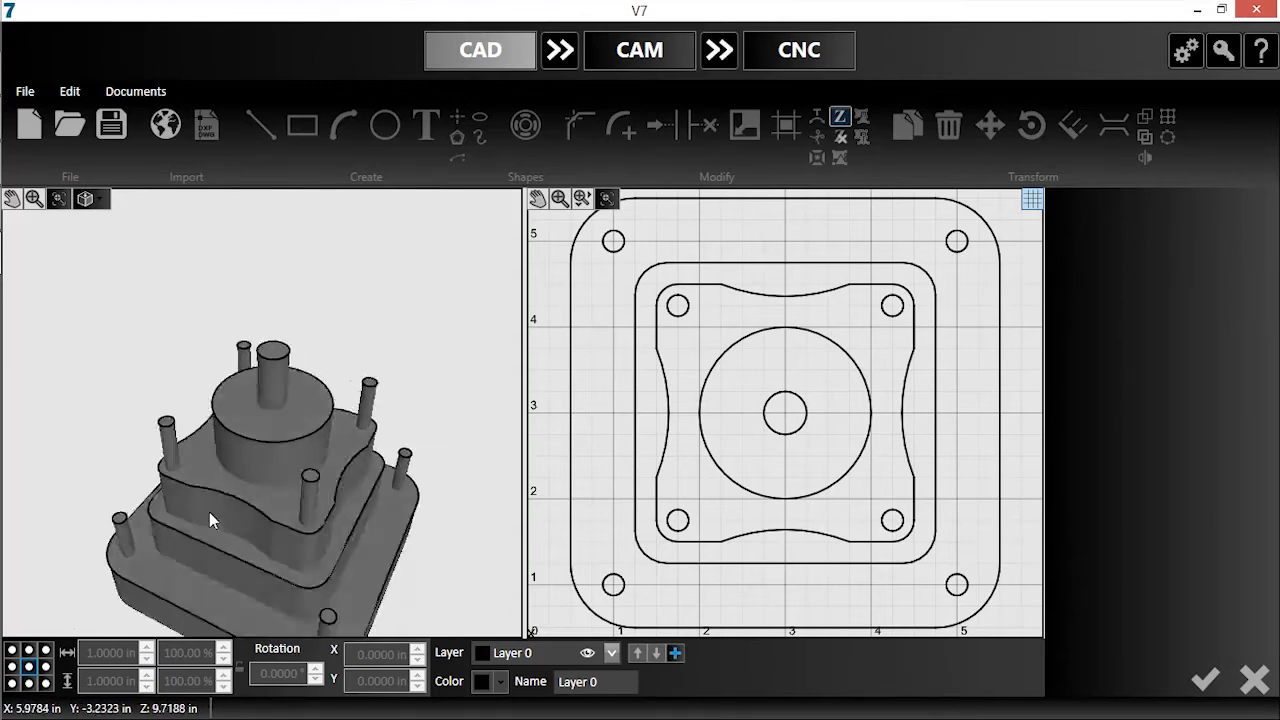
{"action": "left_click", "coordinate": [56, 198]}
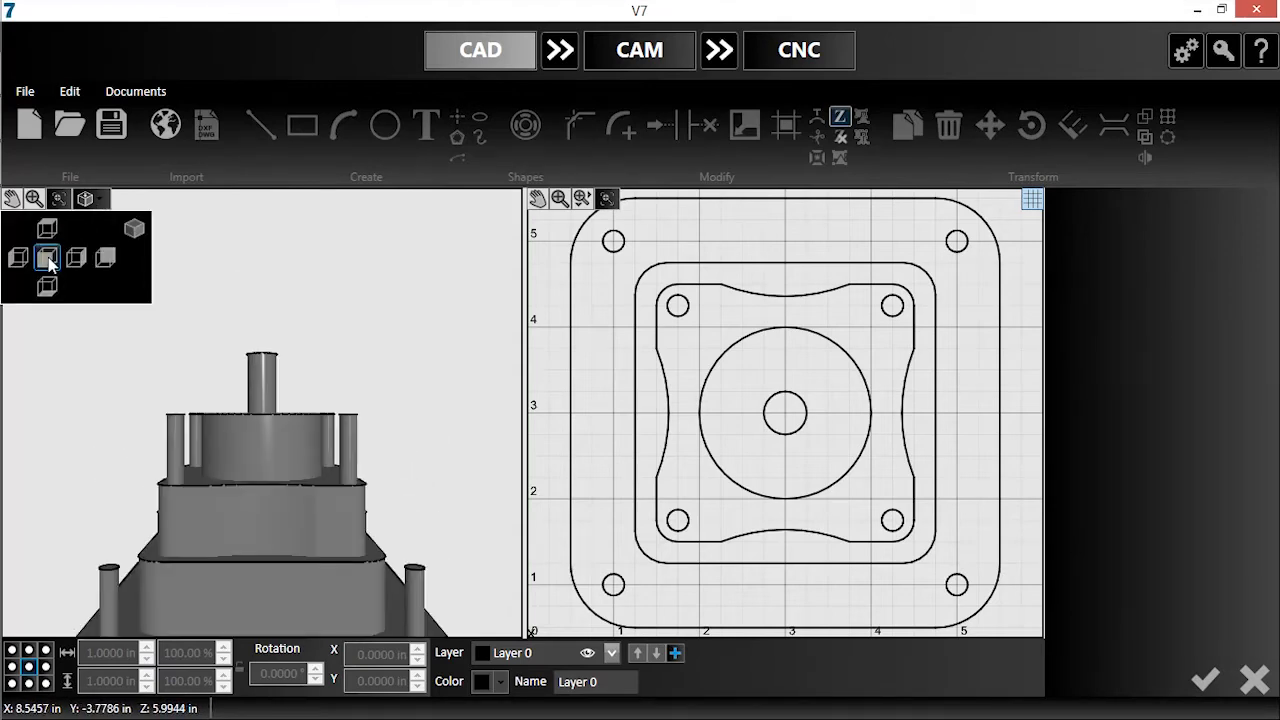
{"action": "left_click", "coordinate": [48, 256]}
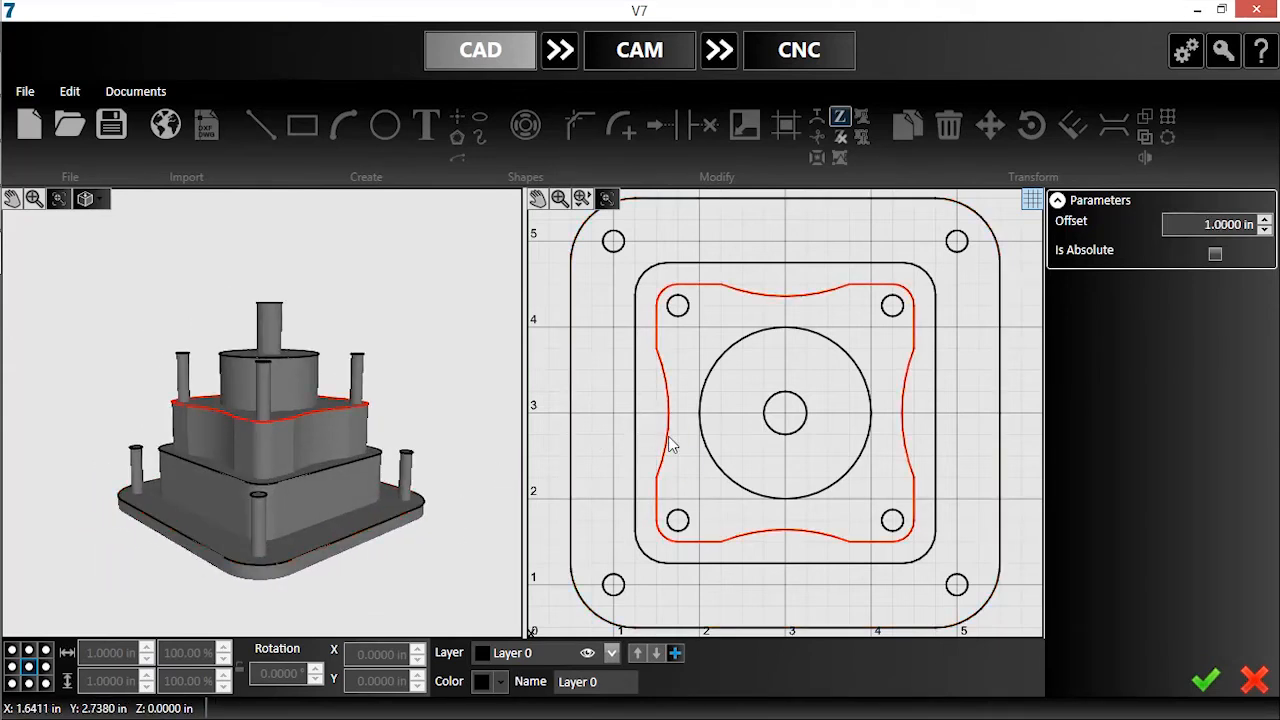
Step: Edit the wavy inner contour's Offset and mark its height as absolute
{"action": "left_click", "coordinate": [1216, 224]}
{"action": "type", "text": "0.3750"}
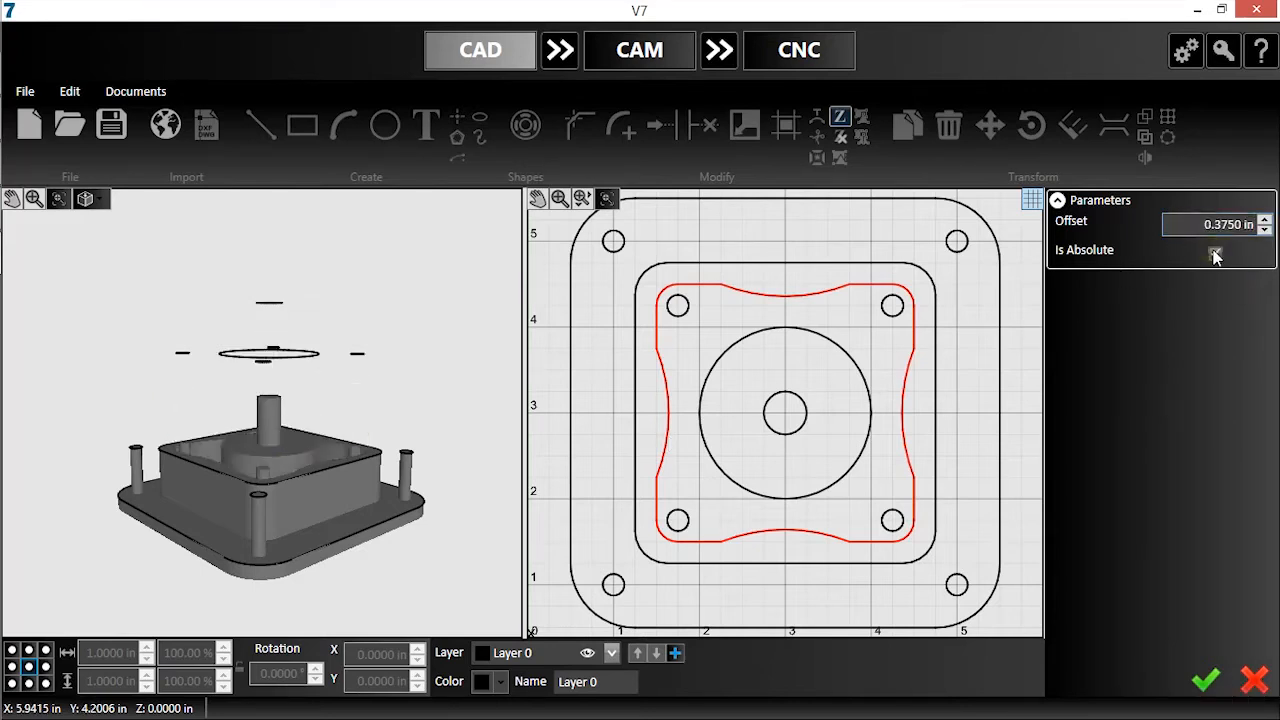
{"action": "left_click", "coordinate": [1216, 252]}
{"action": "type", "text": "-0.125"}
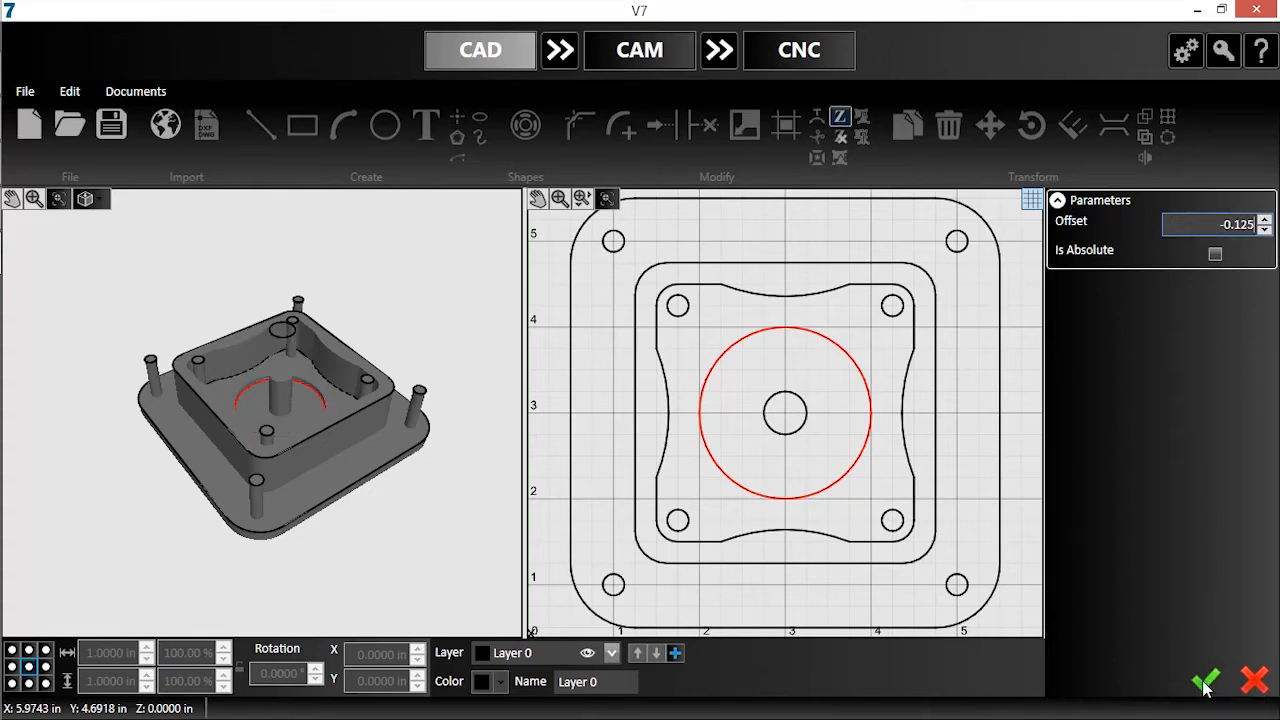
Step: Apply the centre circle's -0.125 recess and give the wavy contour a new absolute height
{"action": "left_click", "coordinate": [1204, 680]}
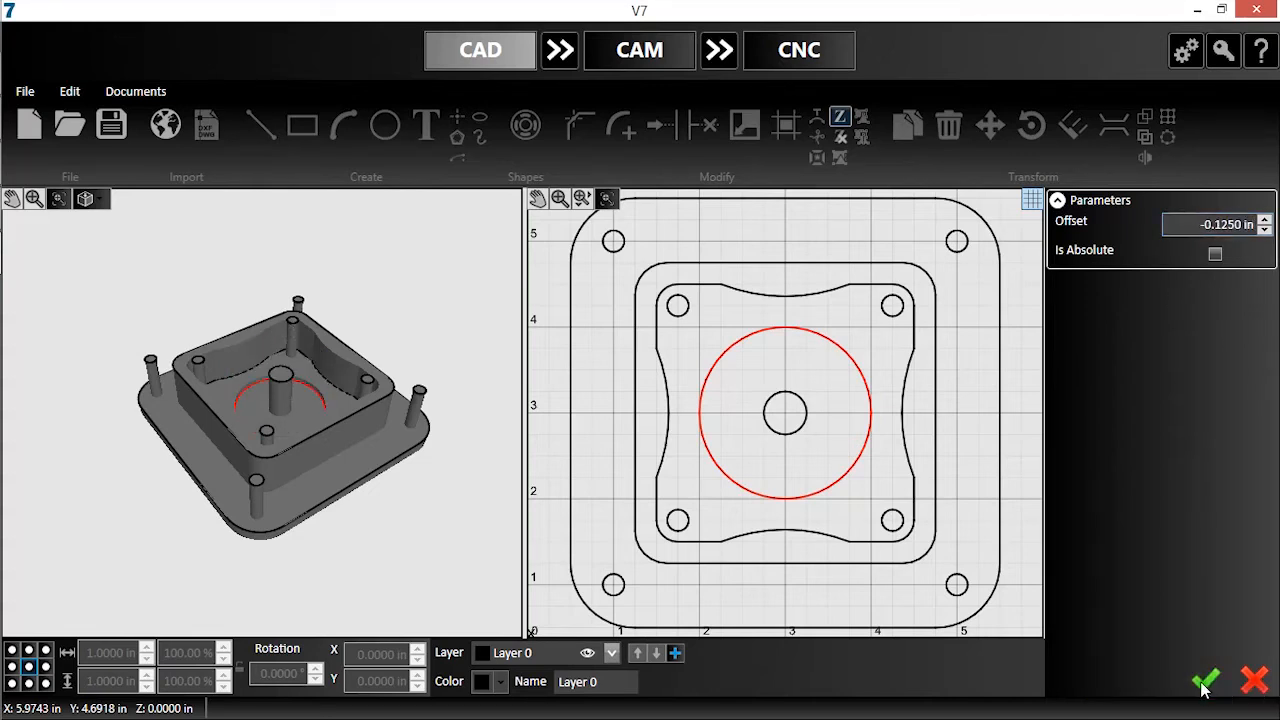
{"action": "left_click", "coordinate": [1216, 252]}
{"action": "type", "text": "0."}
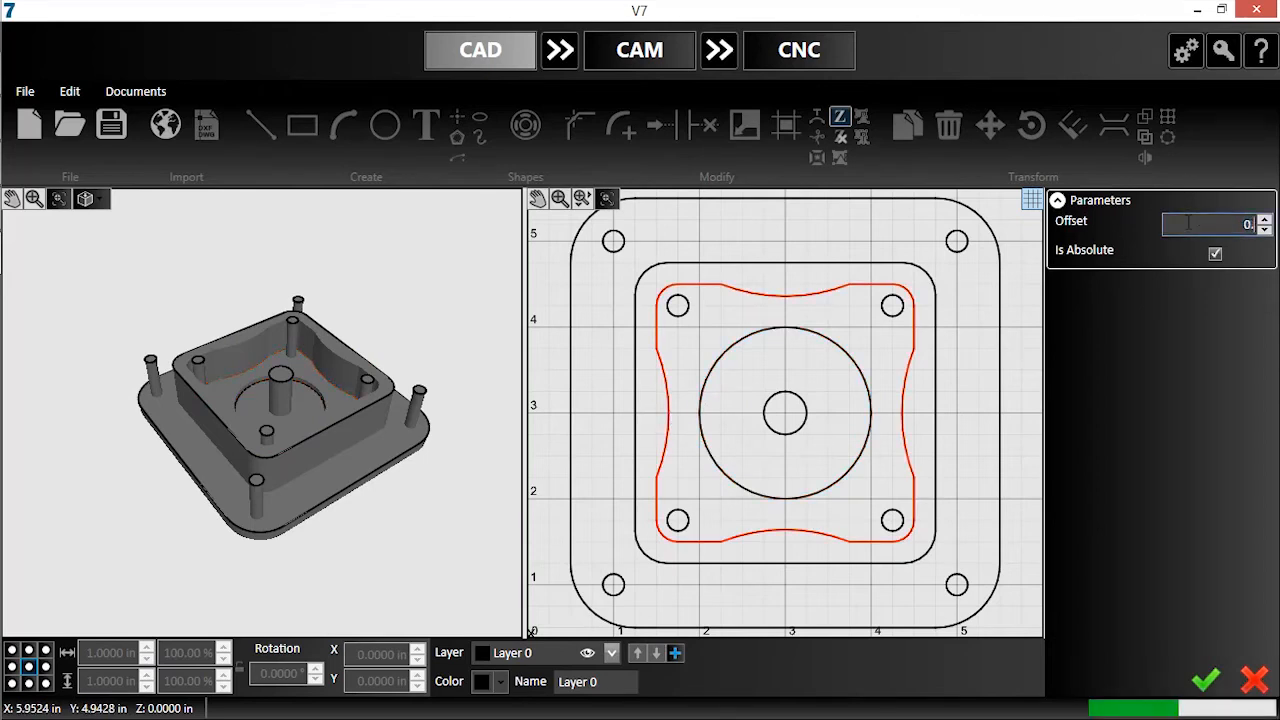
{"action": "left_click", "coordinate": [1204, 680]}
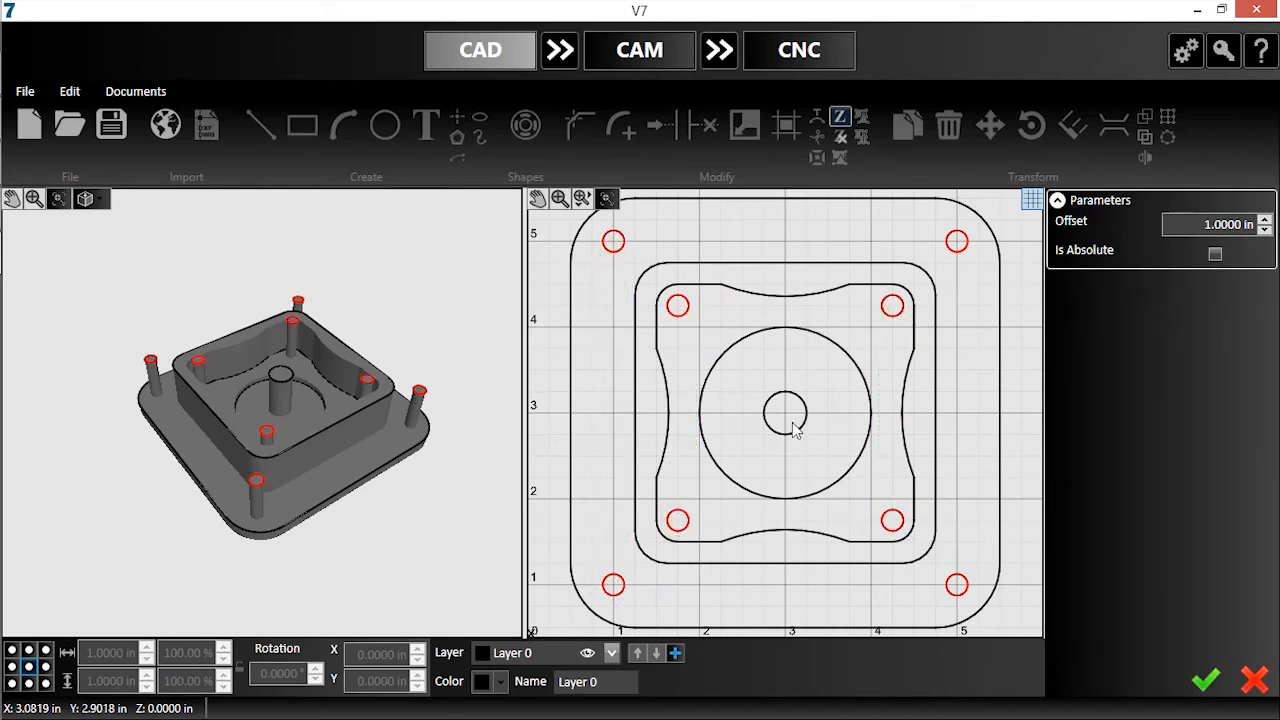
Step: Set the small circles and centre hole to absolute height 0 so they cut through
{"action": "left_click", "coordinate": [784, 412]}
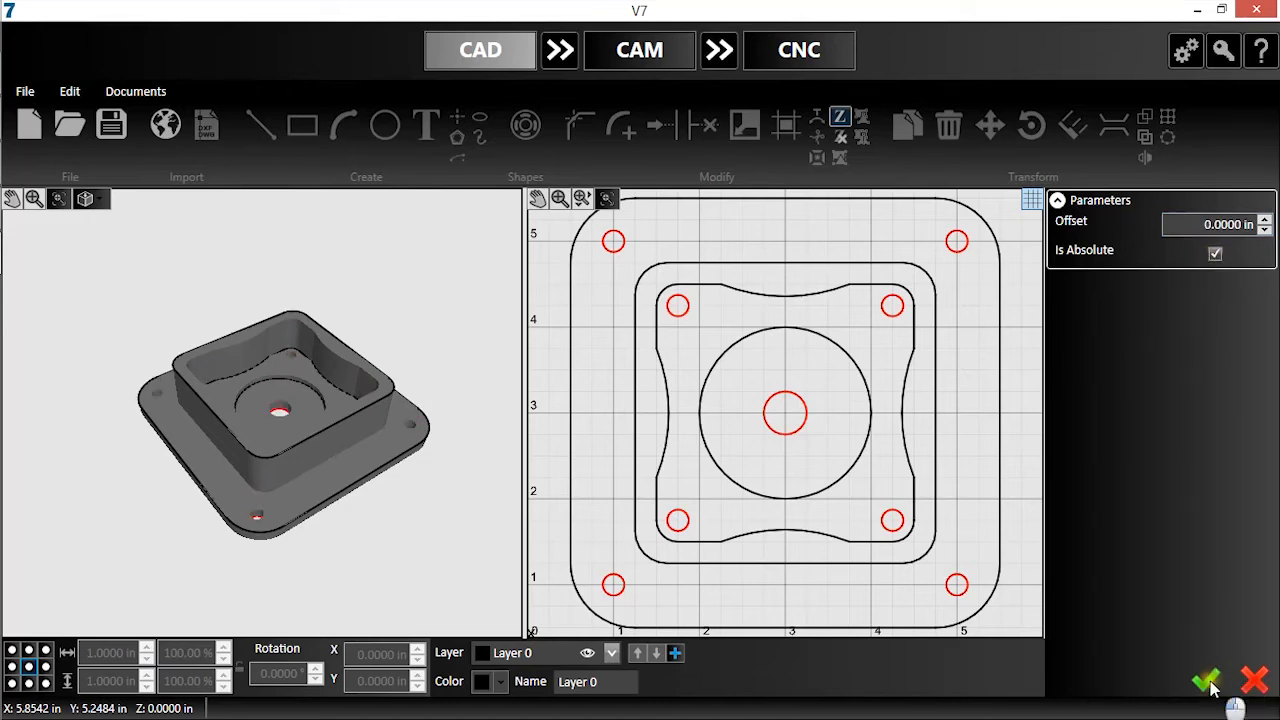
{"action": "left_click", "coordinate": [1204, 680]}
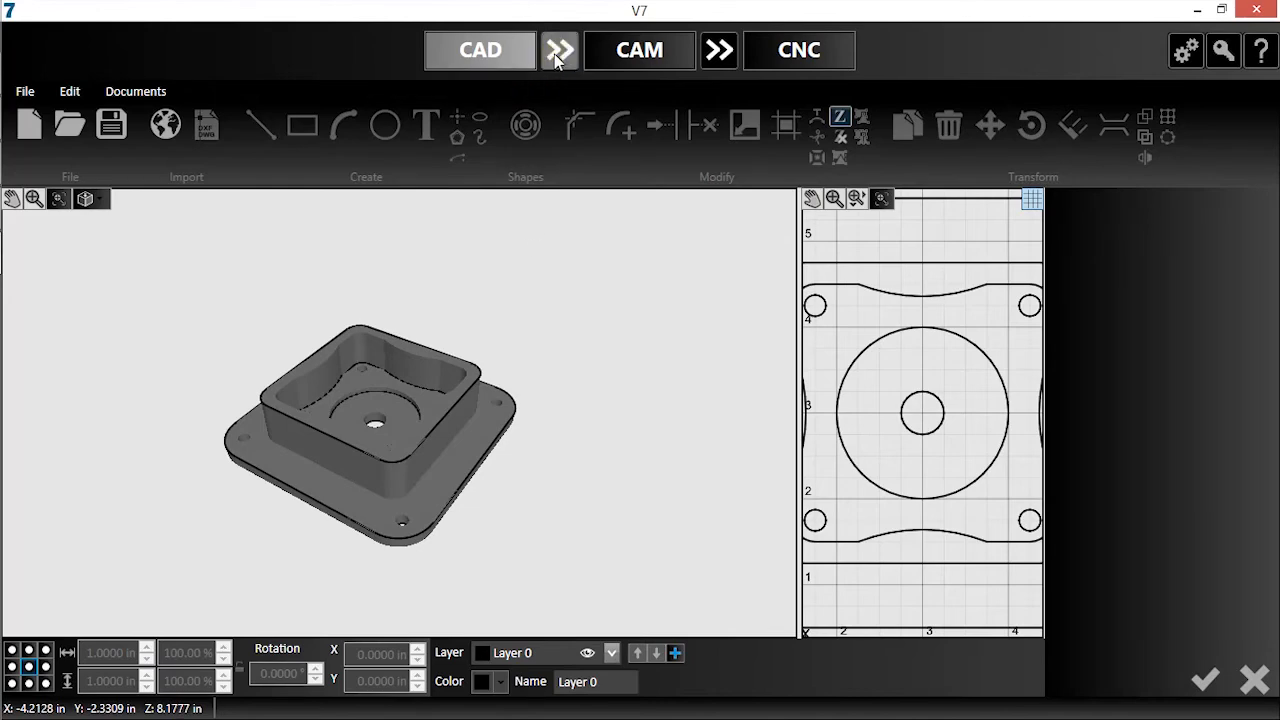
Step: Send the bracket to CAM, generate its toolpaths and confirm the holding-tab settings
{"action": "left_click", "coordinate": [640, 50]}
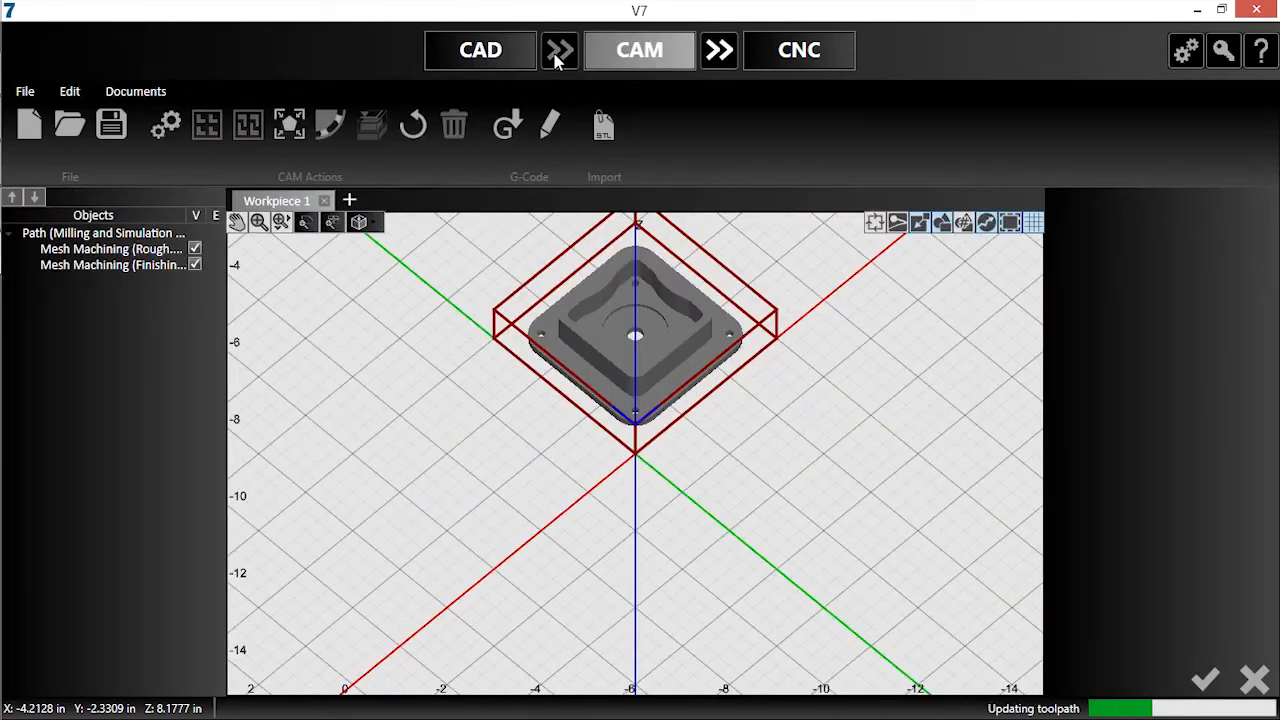
{"action": "left_click", "coordinate": [164, 124]}
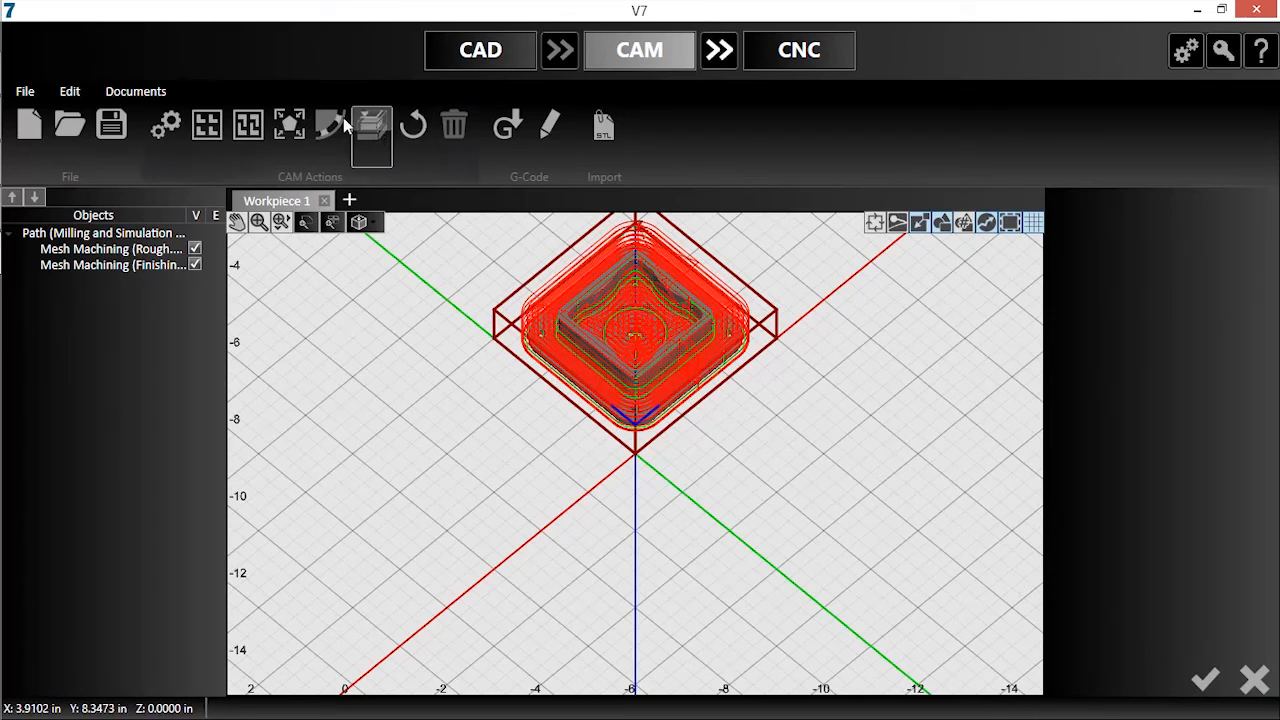
{"action": "left_click", "coordinate": [330, 124]}
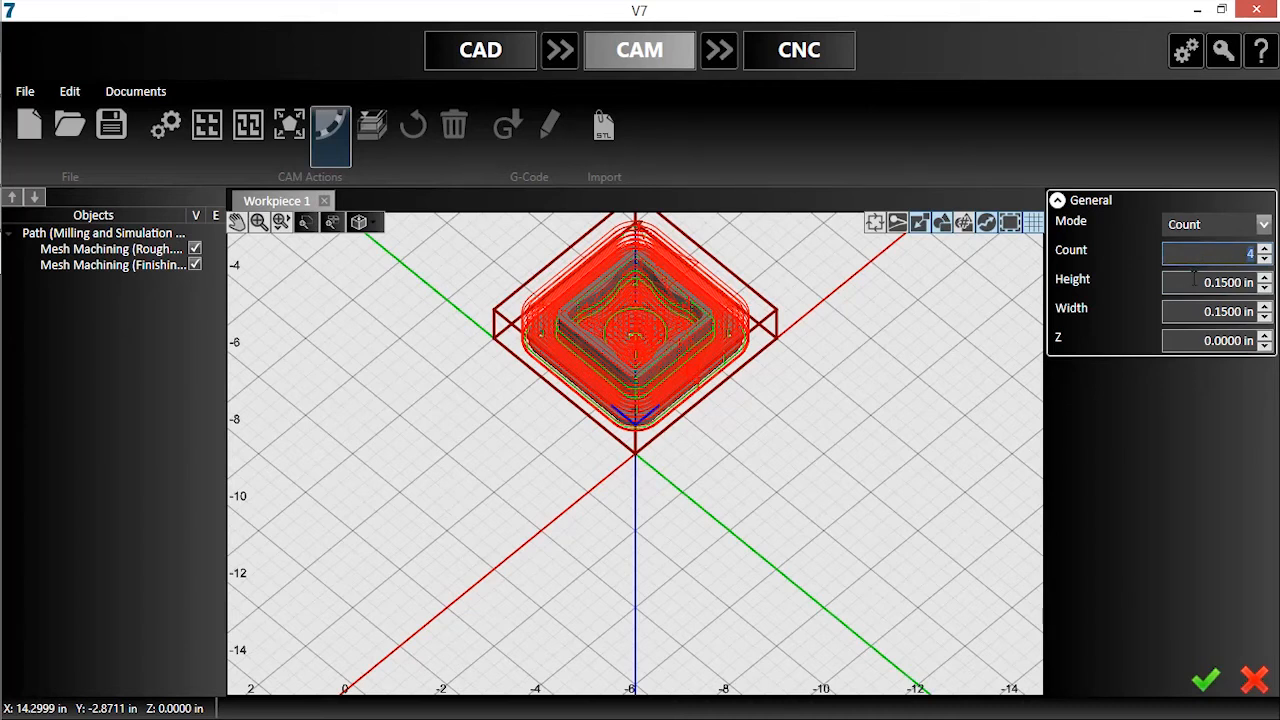
{"action": "left_click", "coordinate": [1206, 680]}
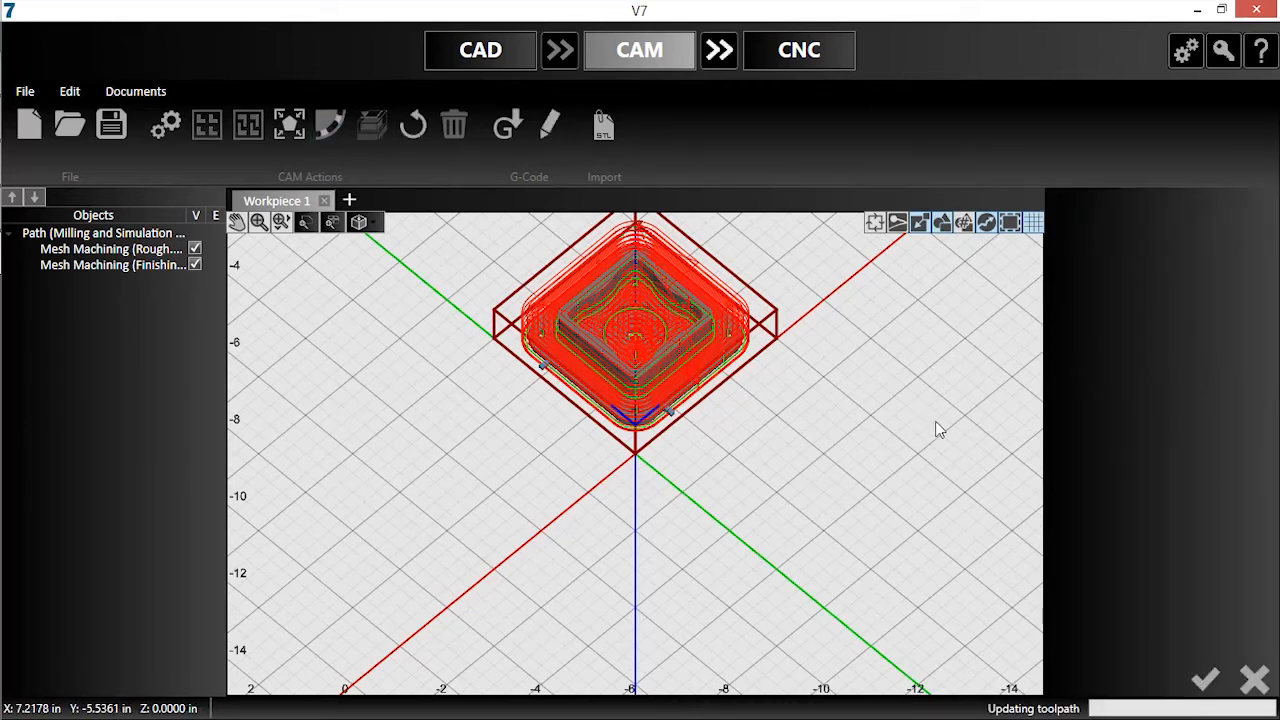
{"action": "mouse_move", "coordinate": [936, 428]}
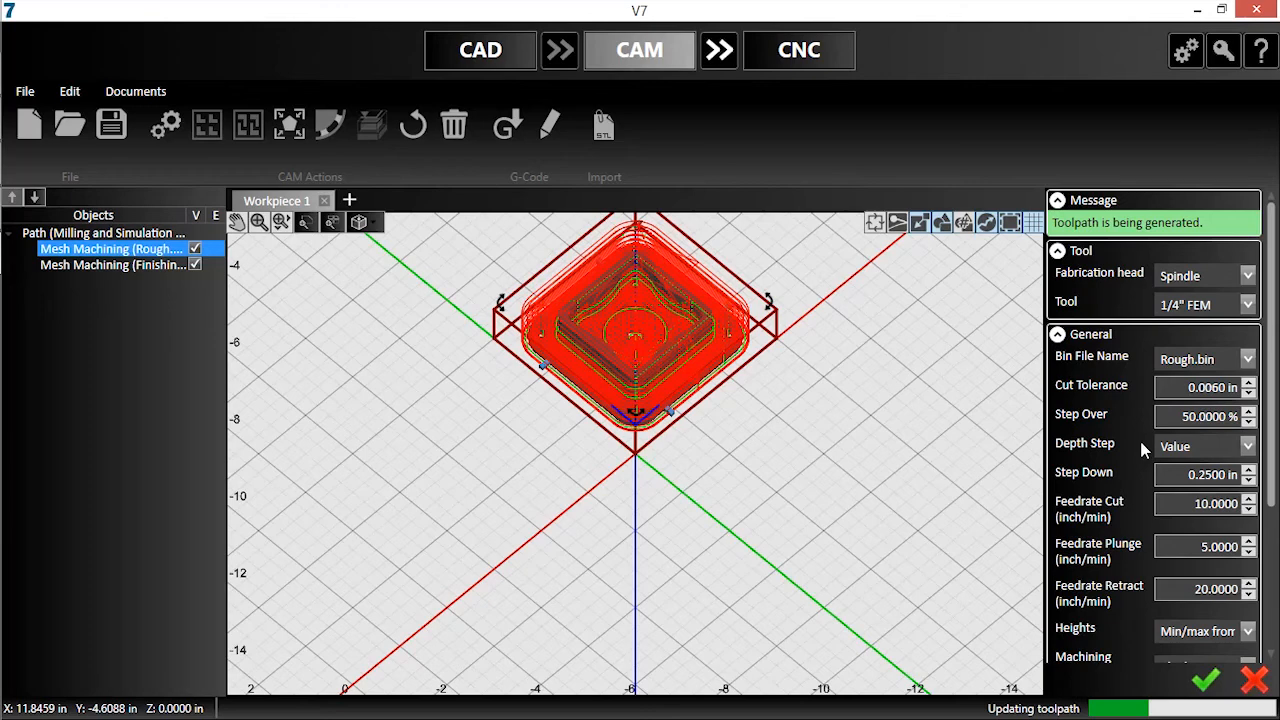
{"action": "mouse_move", "coordinate": [1210, 624]}
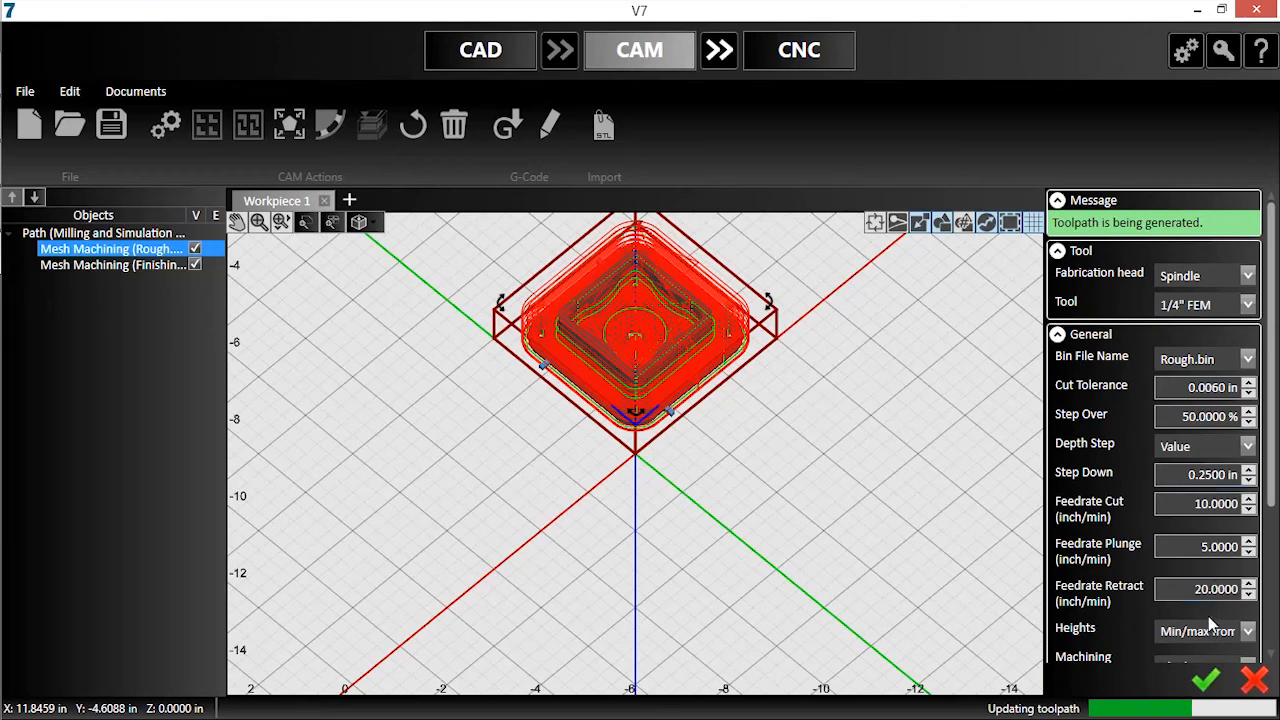
Step: Show the Mesh Machining (Finishing) operation's settings with its 1/8" tool
{"action": "left_click", "coordinate": [112, 264]}
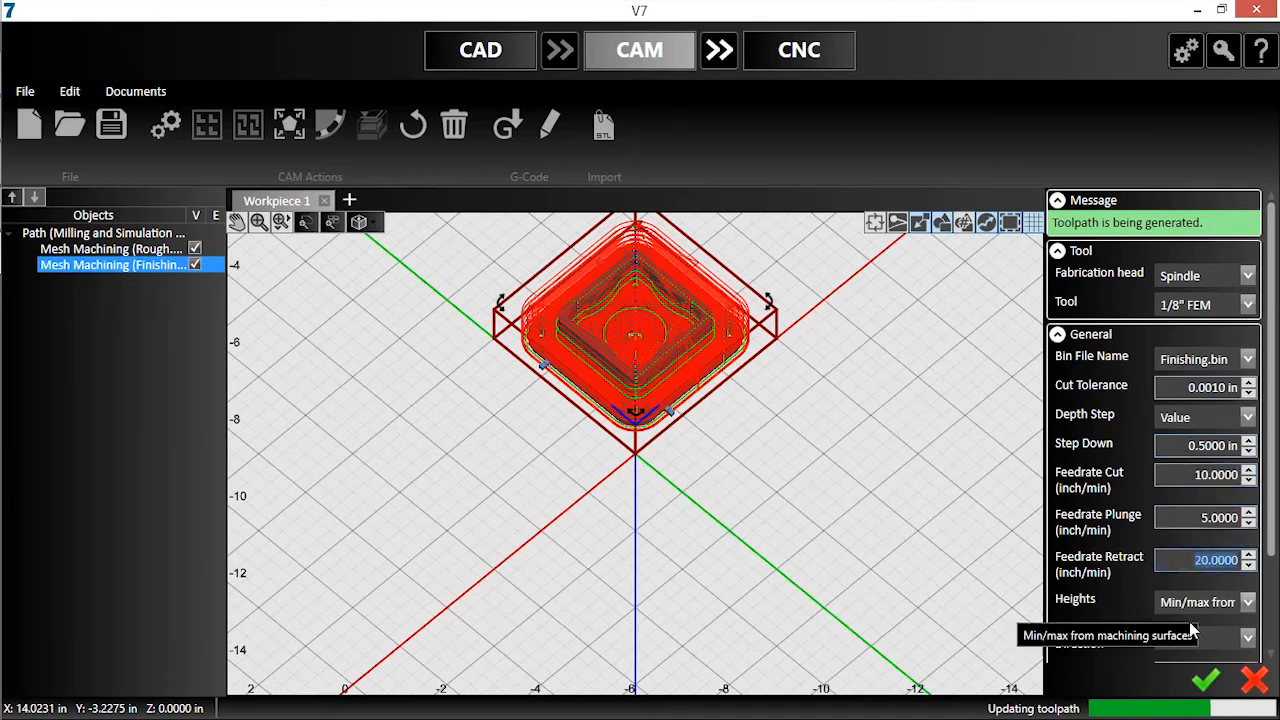
{"action": "mouse_move", "coordinate": [844, 410]}
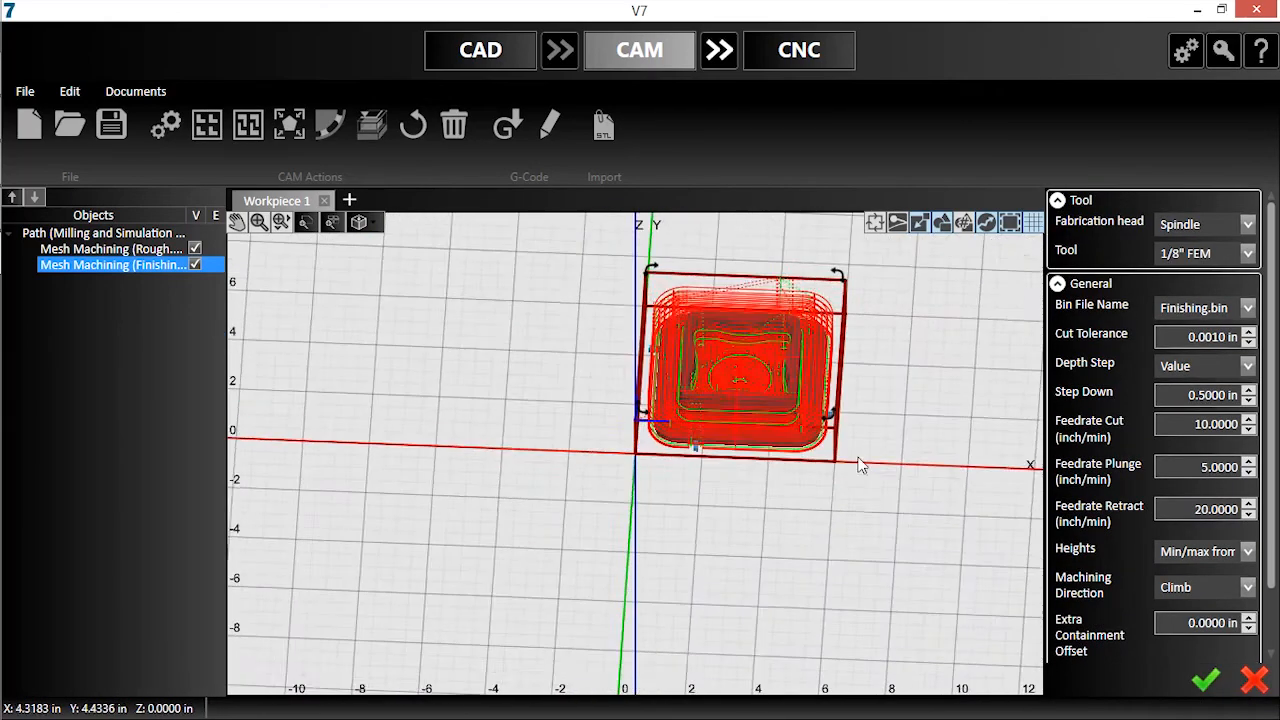
Step: Run the machining simulation on the block and orbit the cut part
{"action": "left_click", "coordinate": [372, 124]}
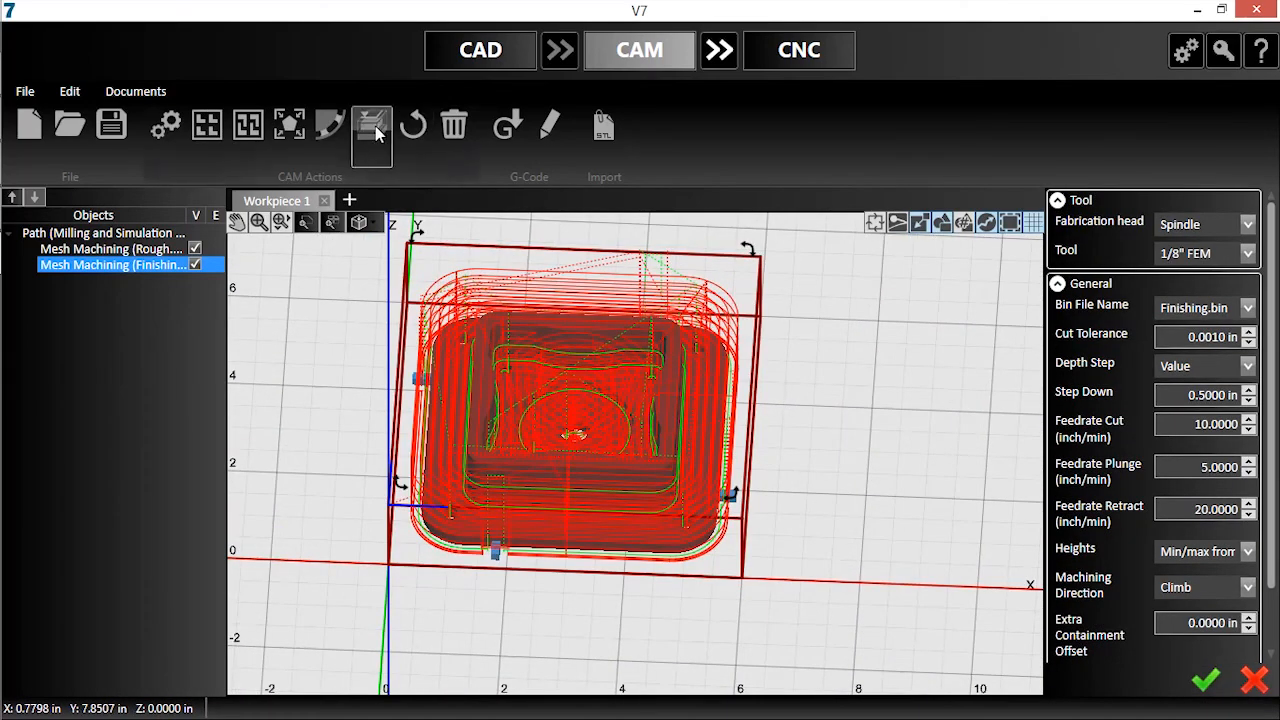
{"action": "left_click", "coordinate": [372, 136]}
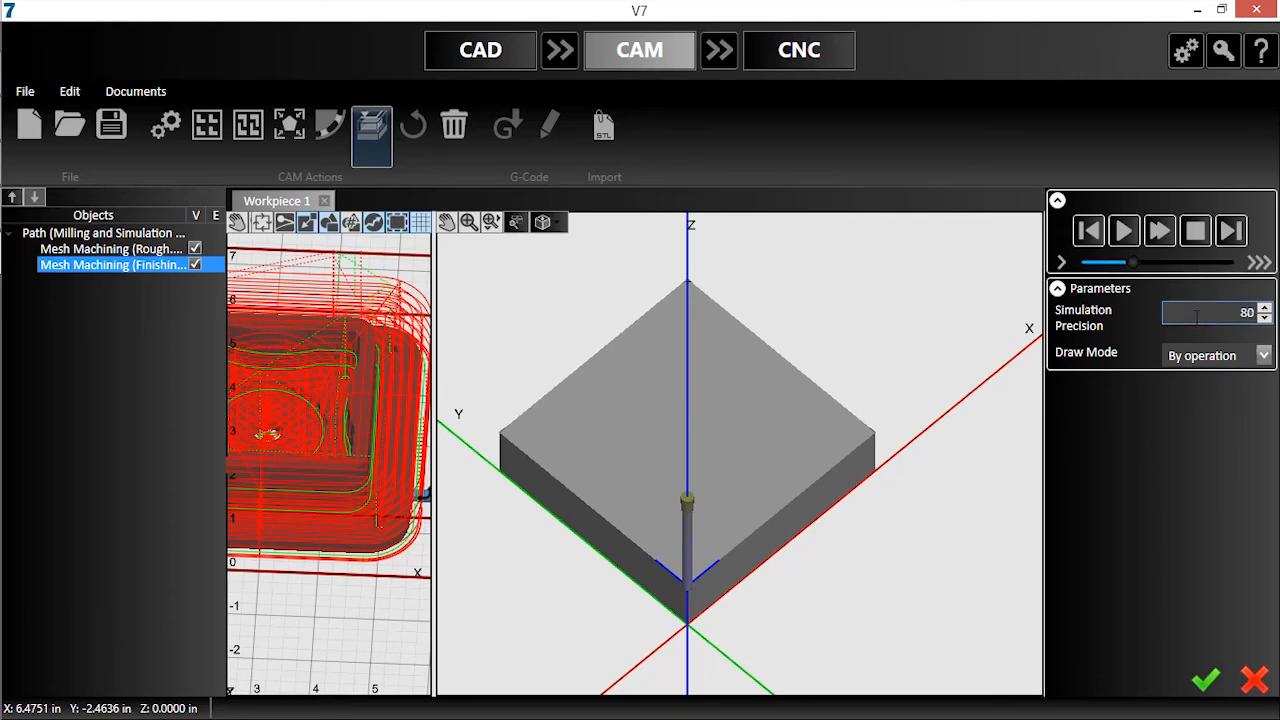
{"action": "left_click", "coordinate": [1124, 232]}
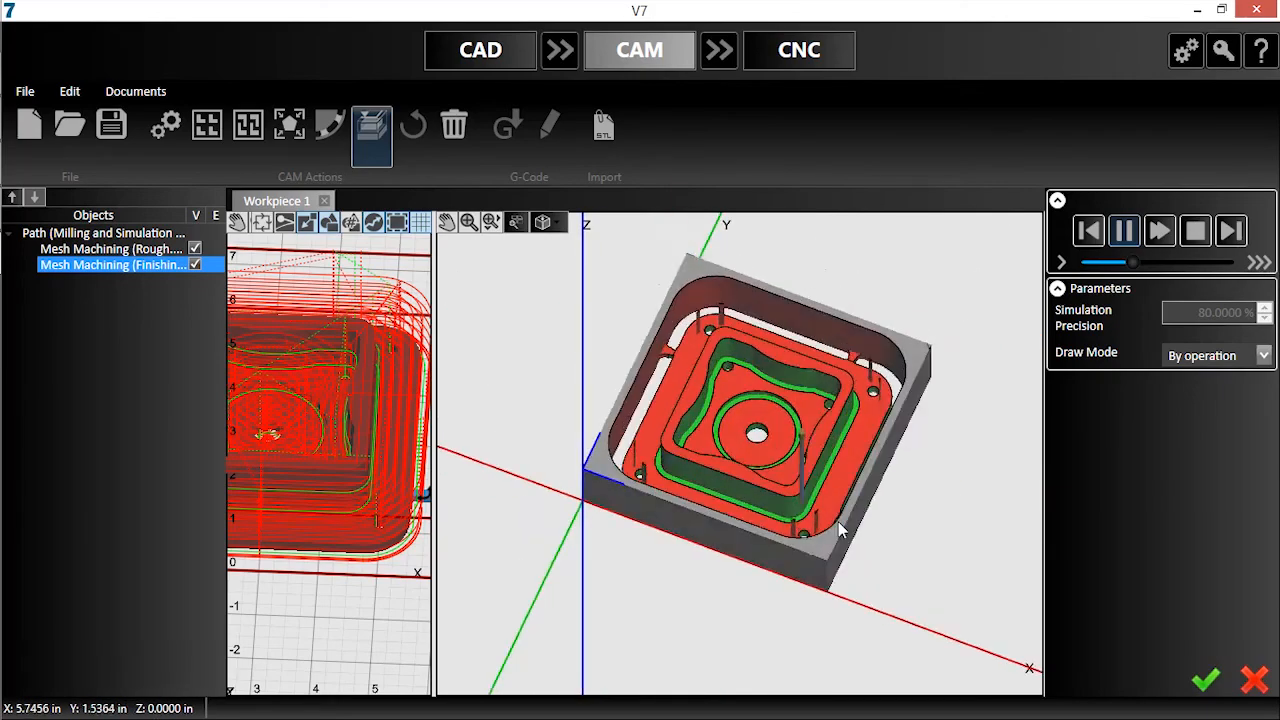
{"action": "left_click_drag", "start_coordinate": [840, 530], "coordinate": [890, 600]}
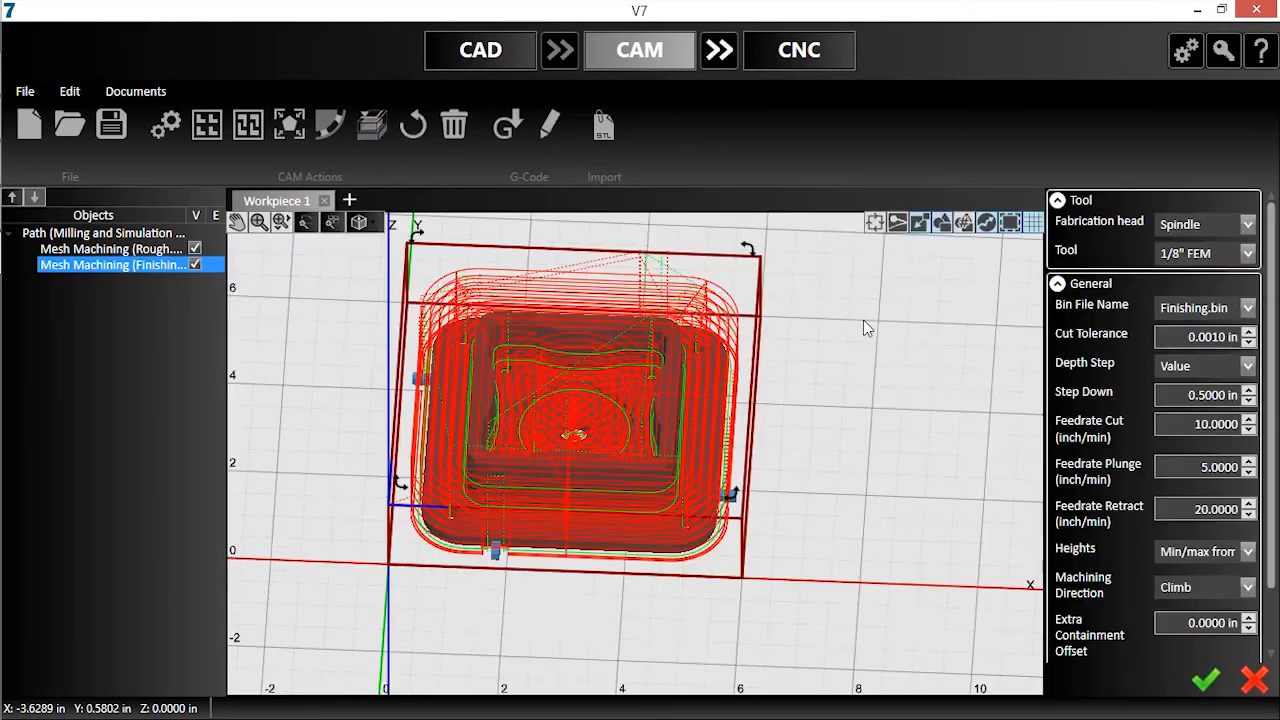
{"action": "mouse_move", "coordinate": [718, 50]}
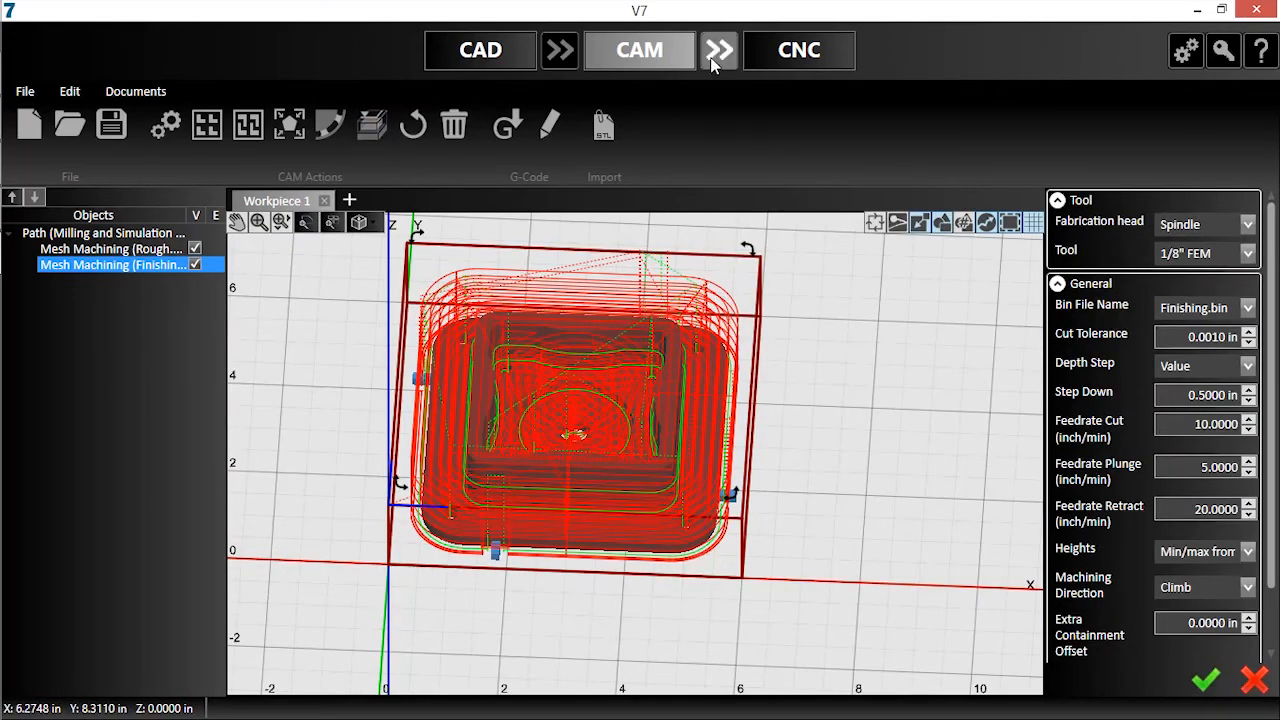
Step: Send the generated G-code to the CNC module
{"action": "left_click", "coordinate": [798, 50]}
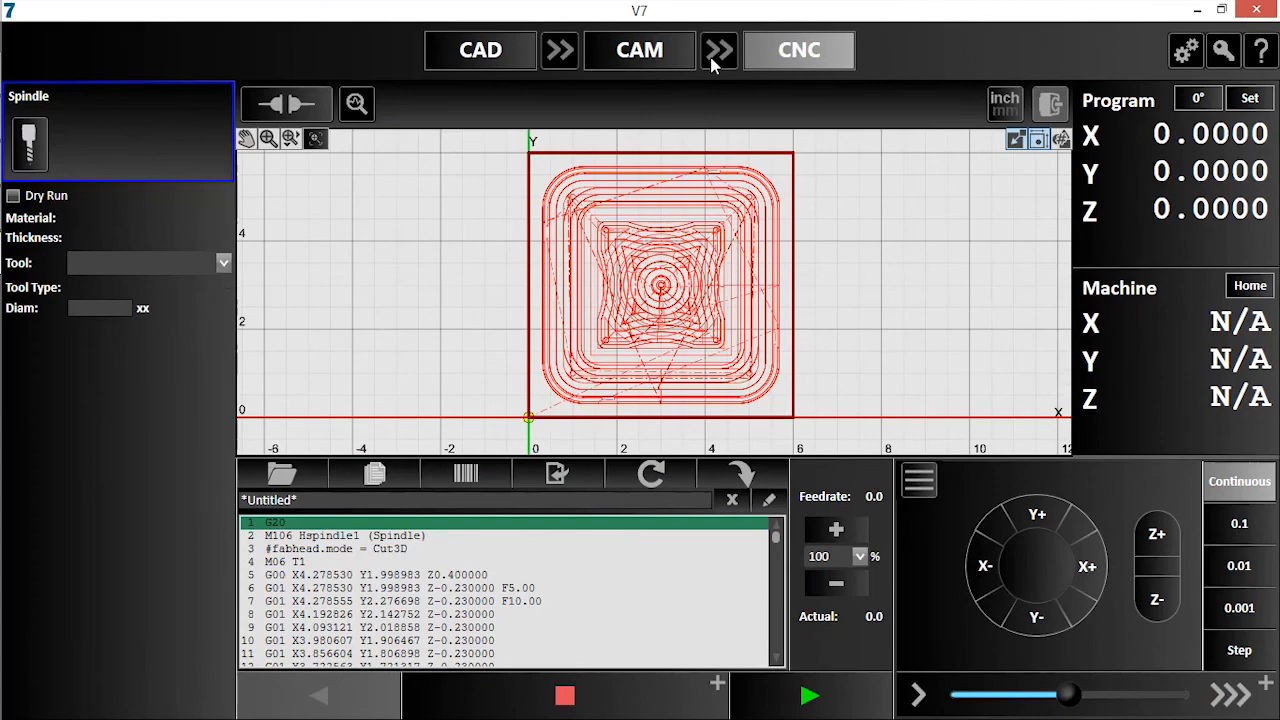